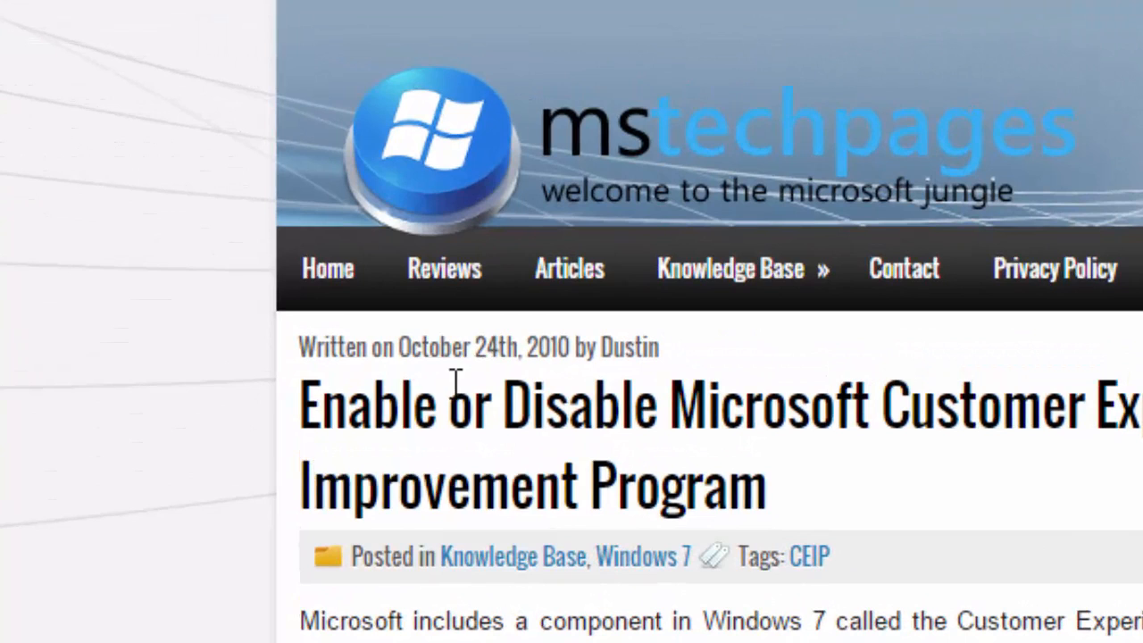
mouse_move(532, 386)
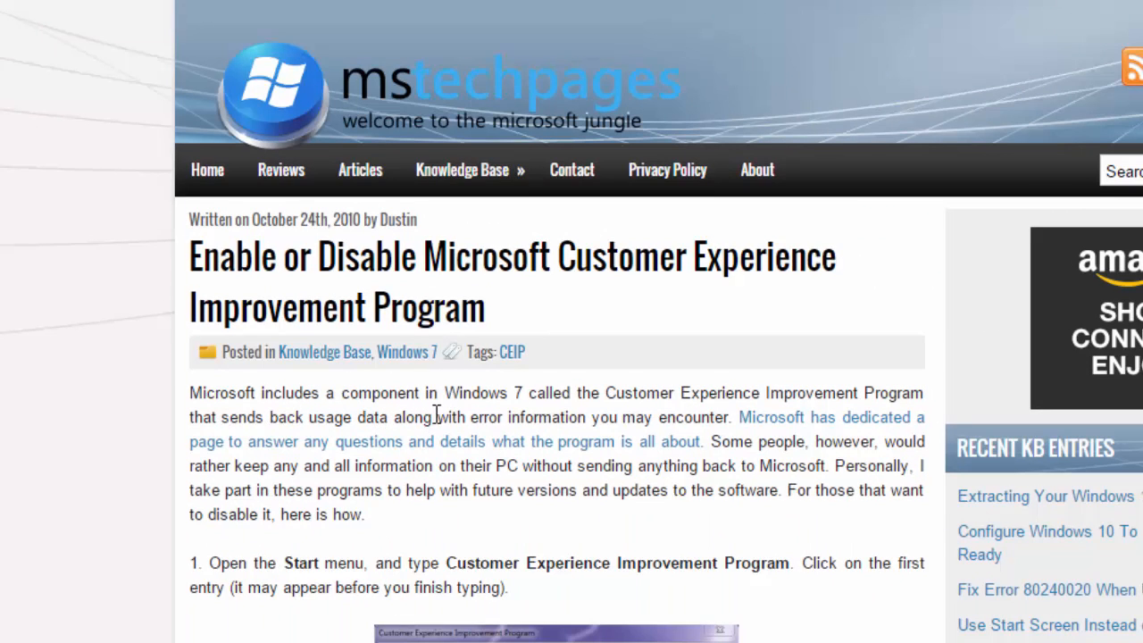
mouse_move(618, 420)
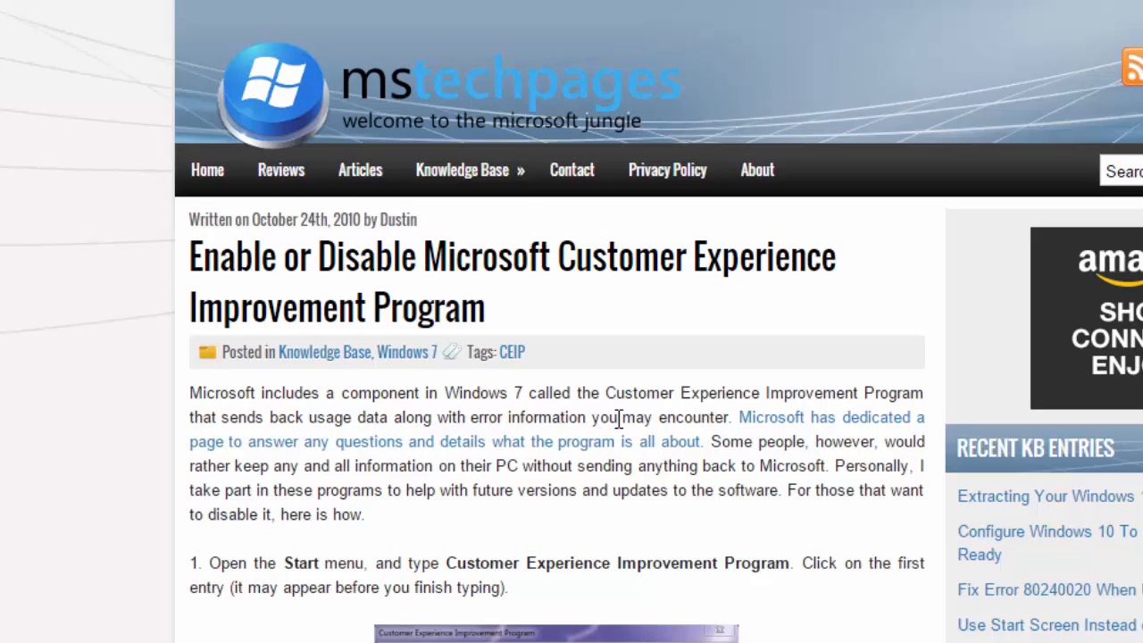
mouse_move(764, 420)
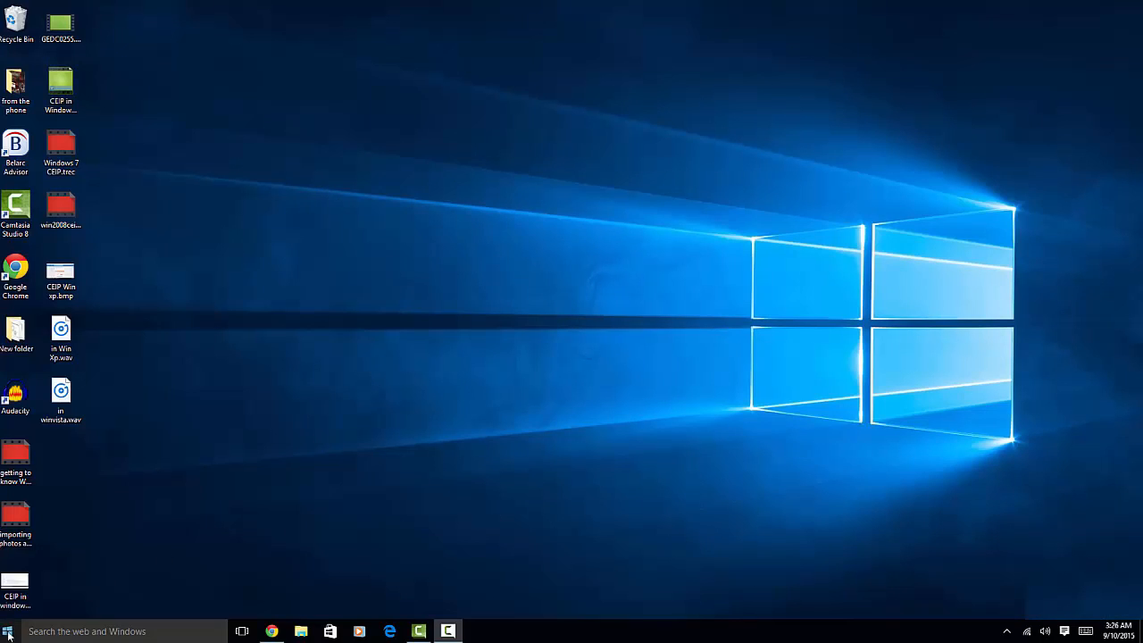
left_click(7, 632)
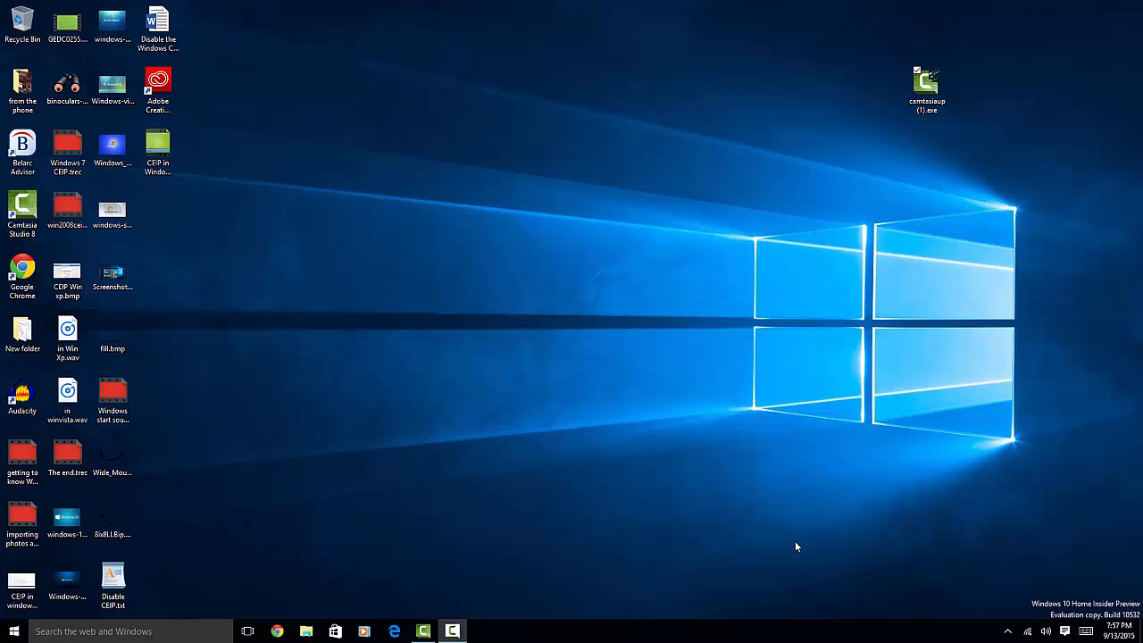
mouse_move(479, 487)
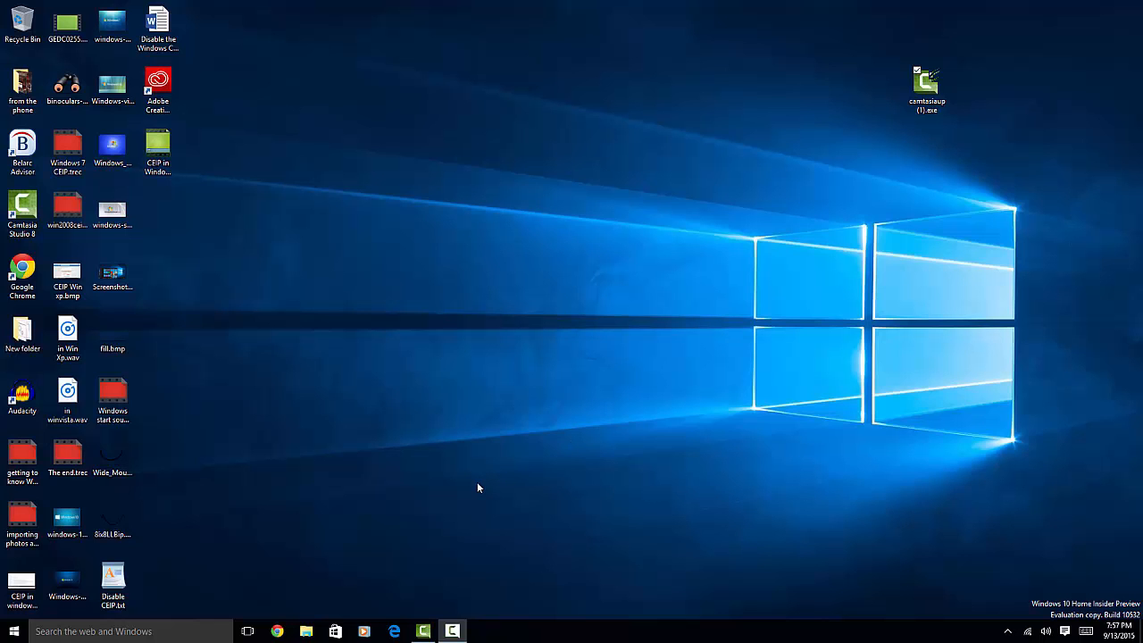
mouse_move(484, 492)
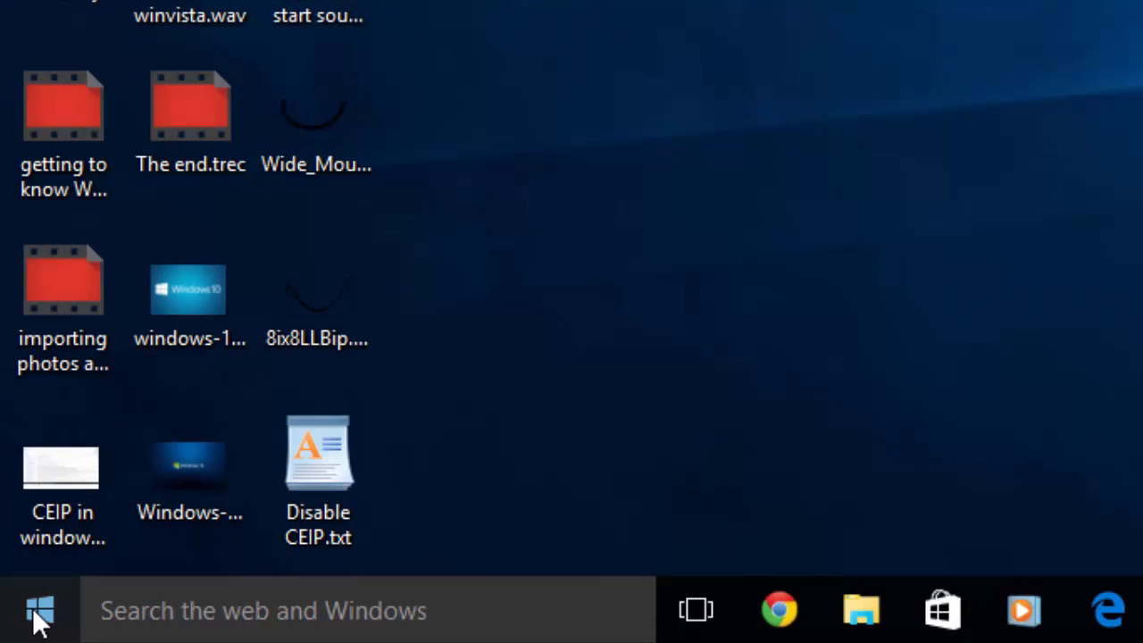
Step: Launch Task Scheduler via Control Panel's Administrative Tools folder
right_click(40, 611)
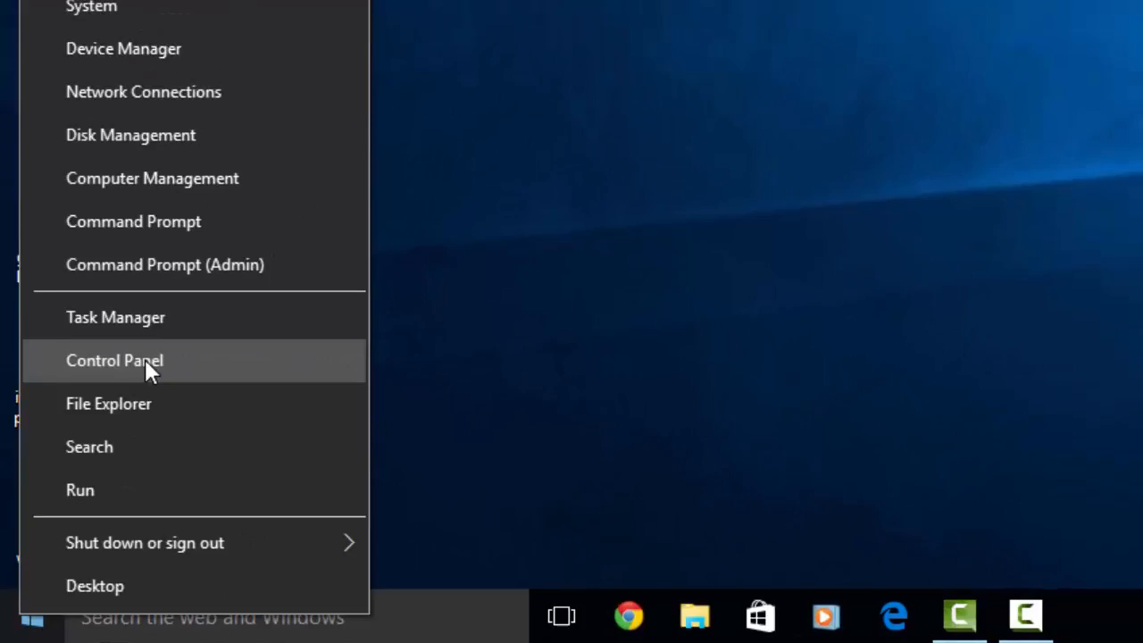
left_click(114, 360)
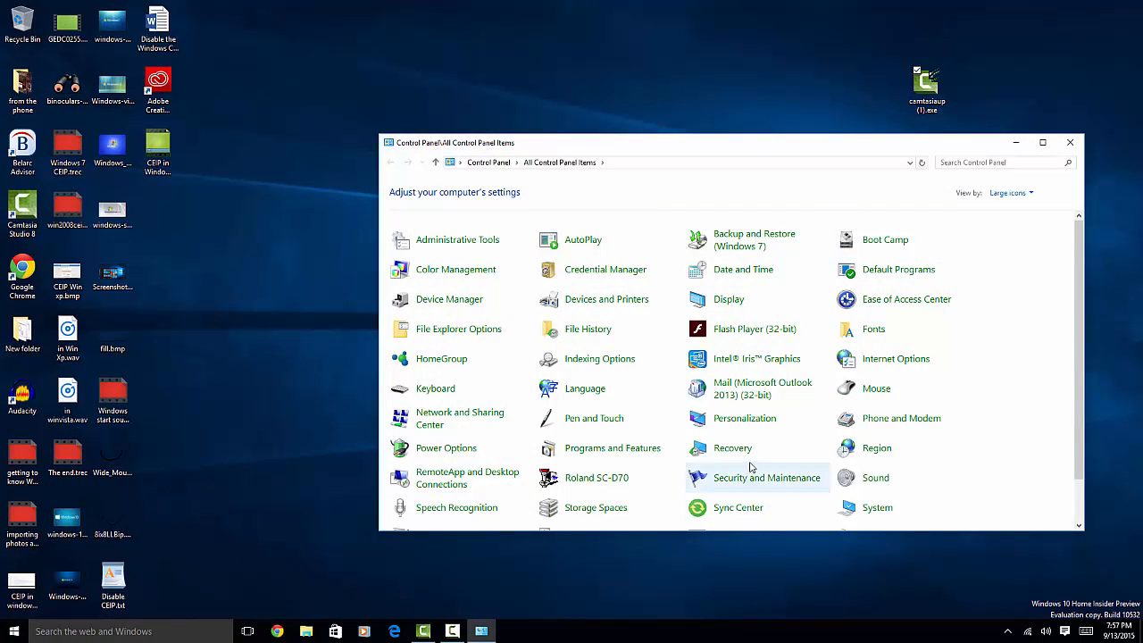
mouse_move(457, 239)
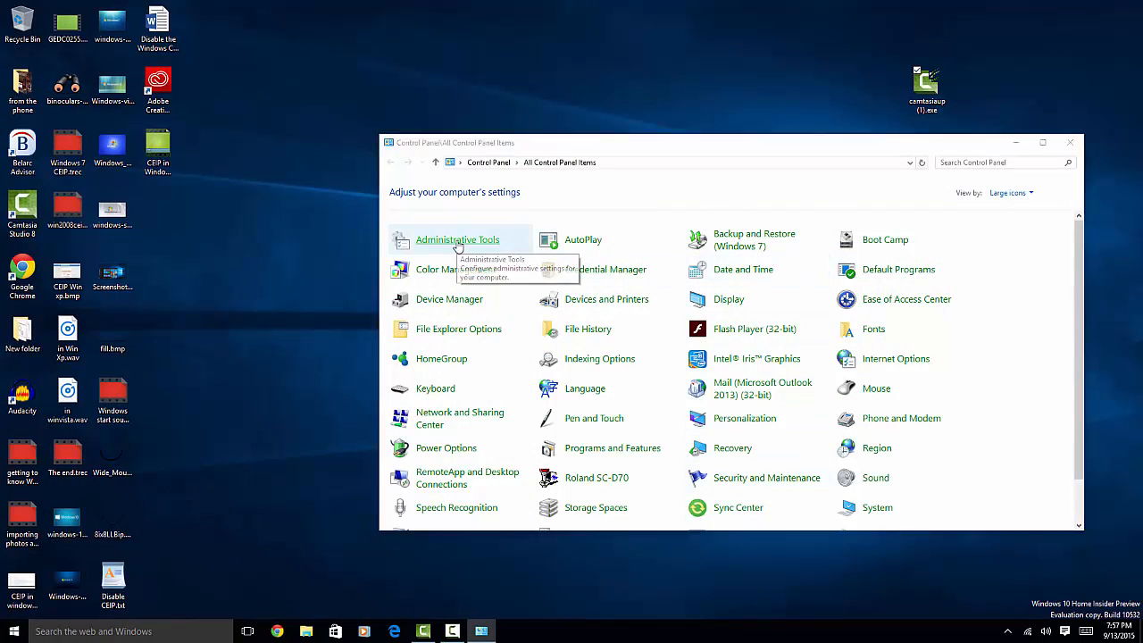
double_click(457, 239)
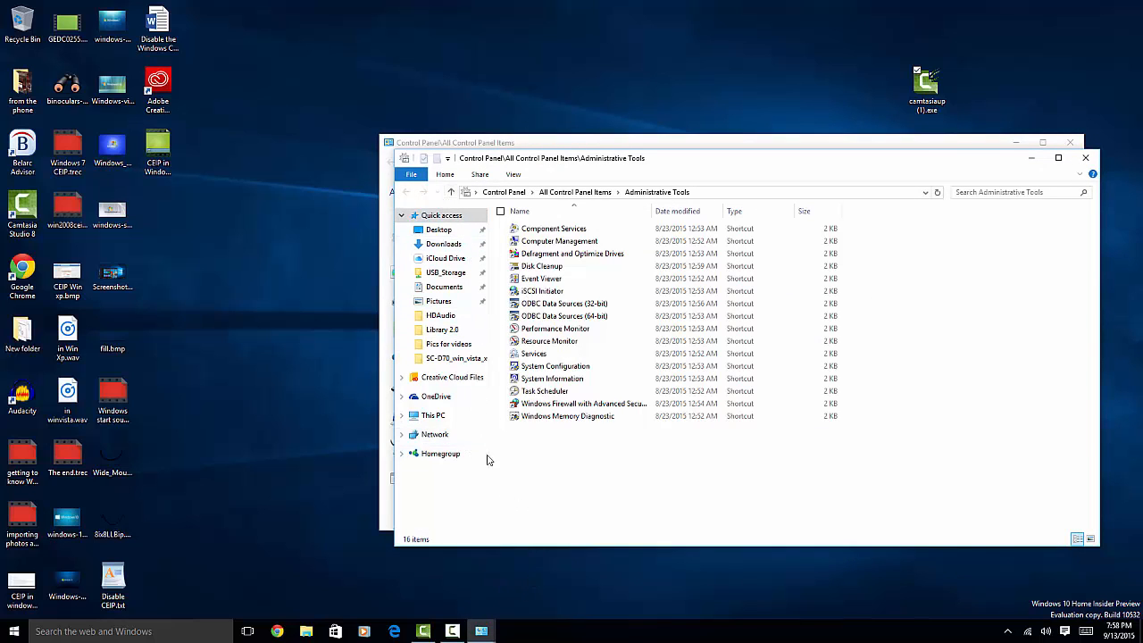
mouse_move(545, 392)
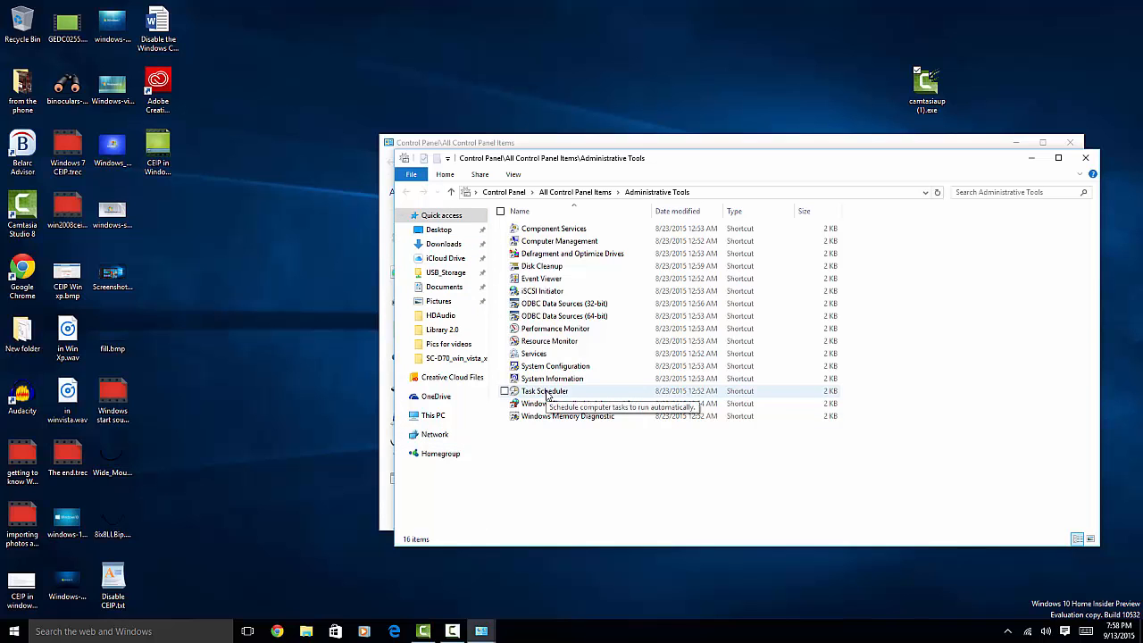
double_click(543, 391)
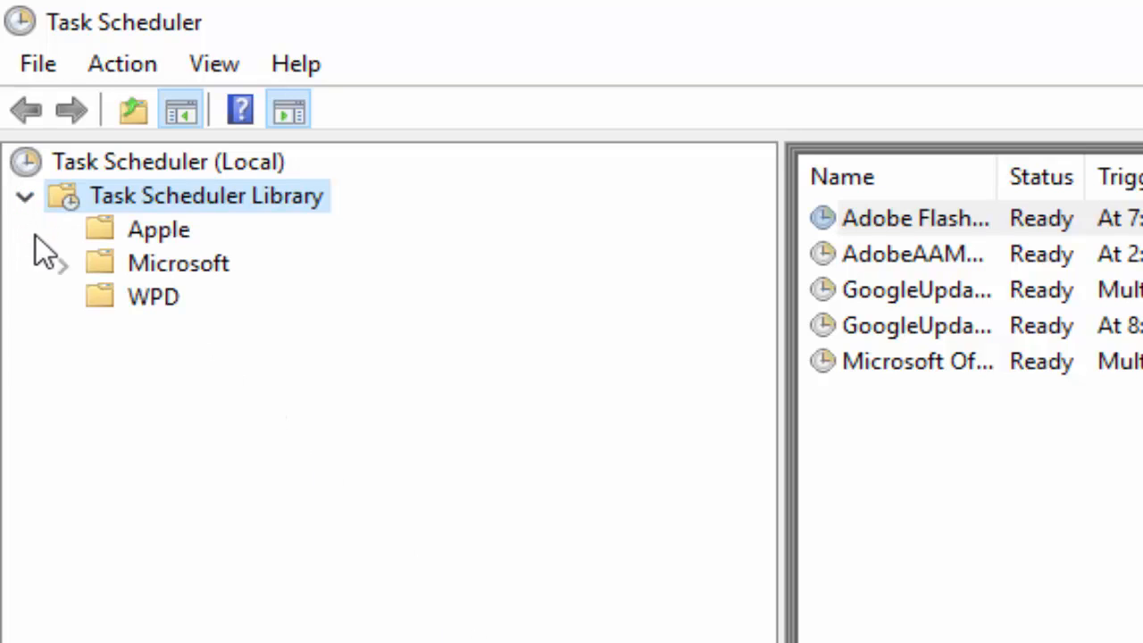
mouse_move(61, 271)
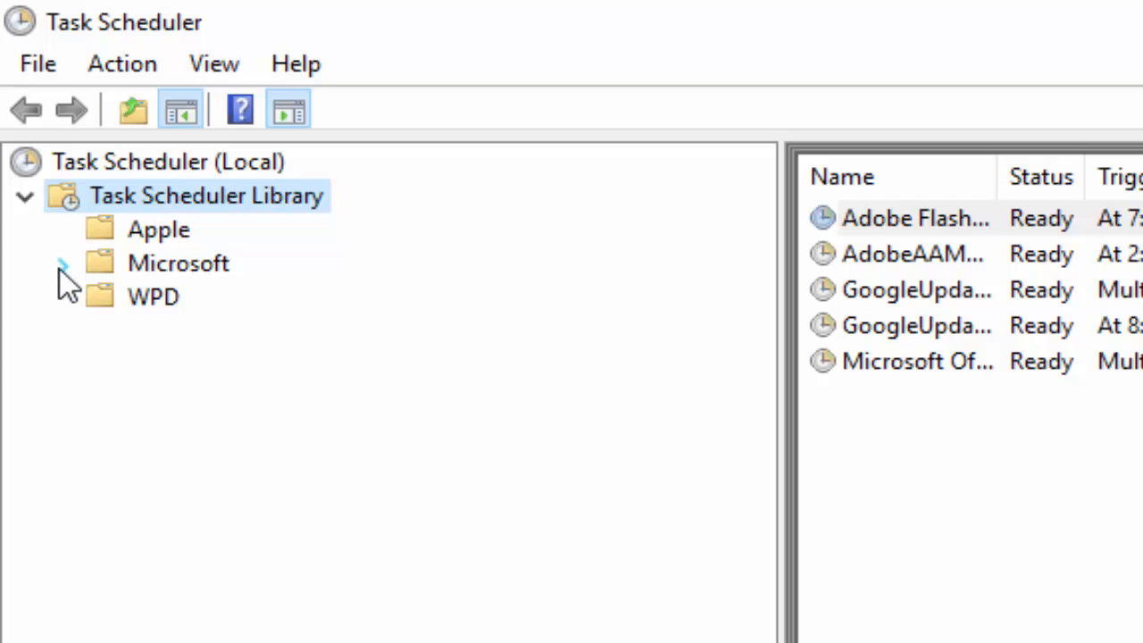
Step: Select the Microsoft > Windows > Customer Experience Improvement Program folder to list its tasks
left_click(61, 262)
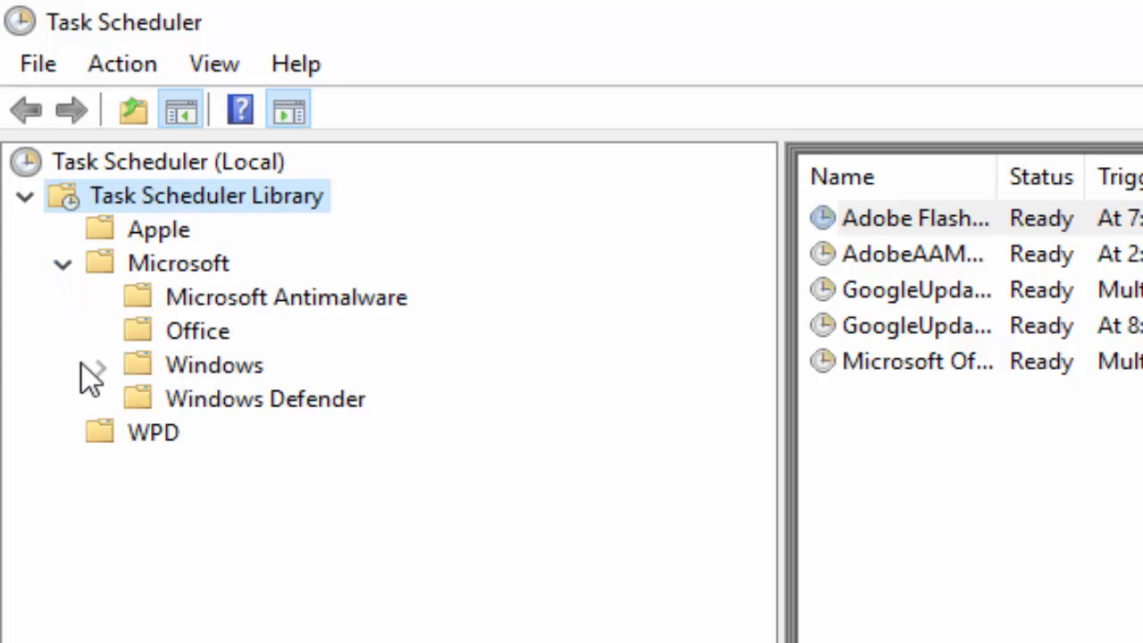
left_click(100, 364)
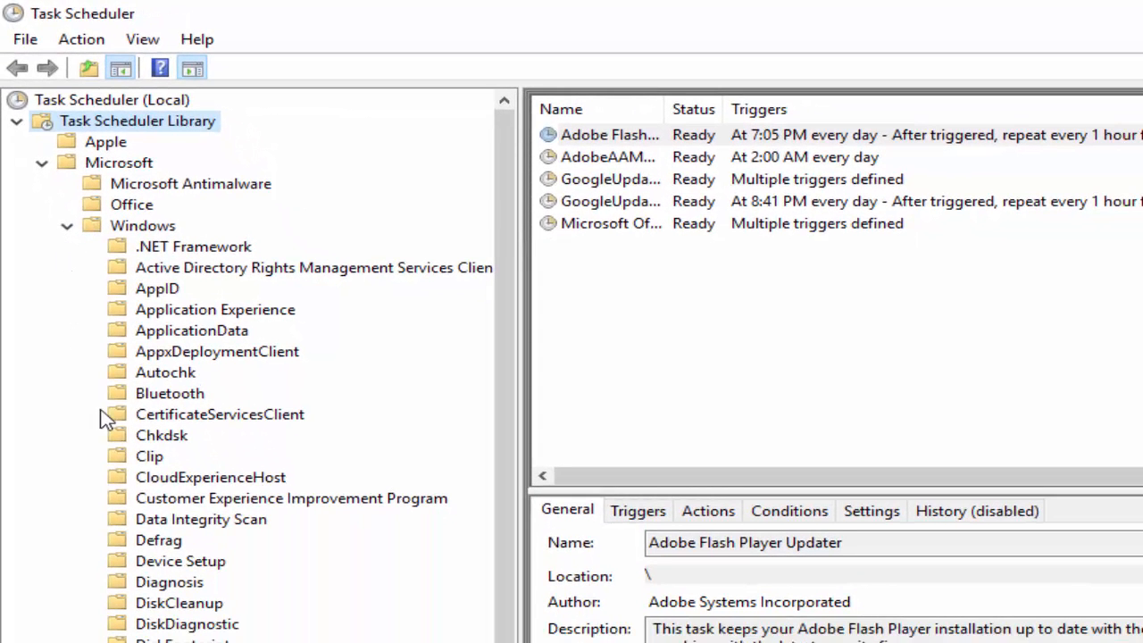
mouse_move(332, 514)
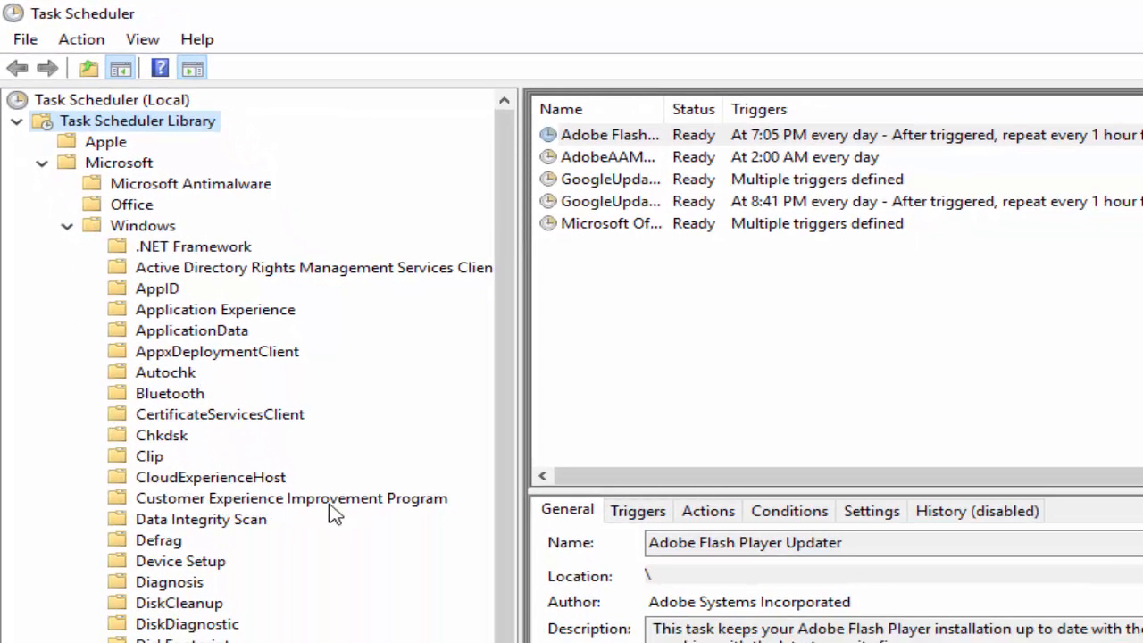
left_click(290, 498)
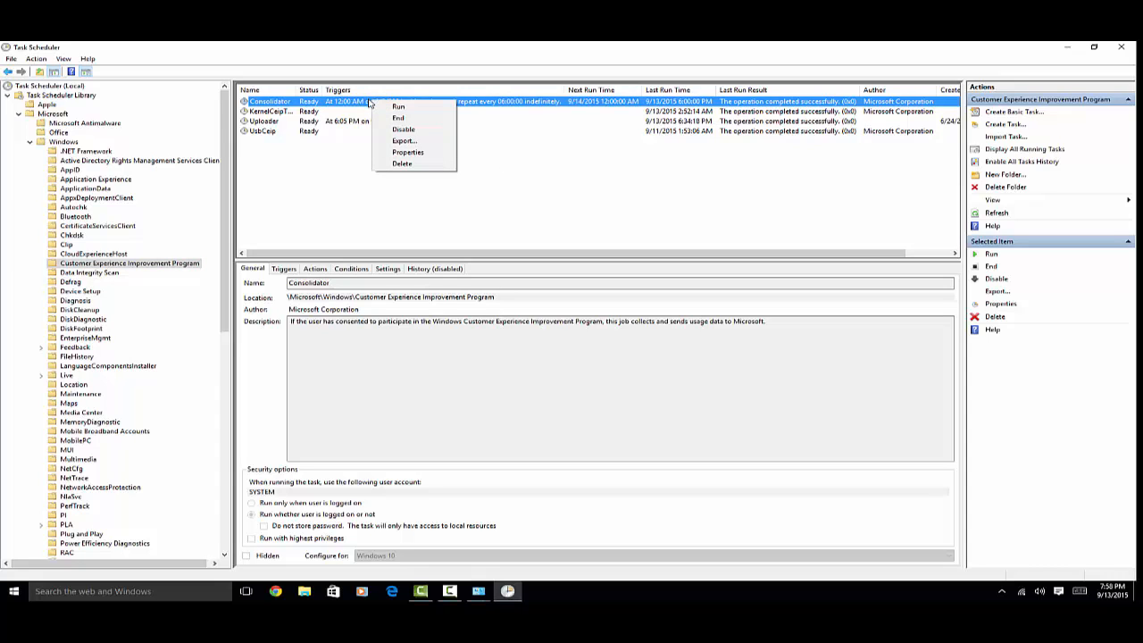
mouse_move(404, 129)
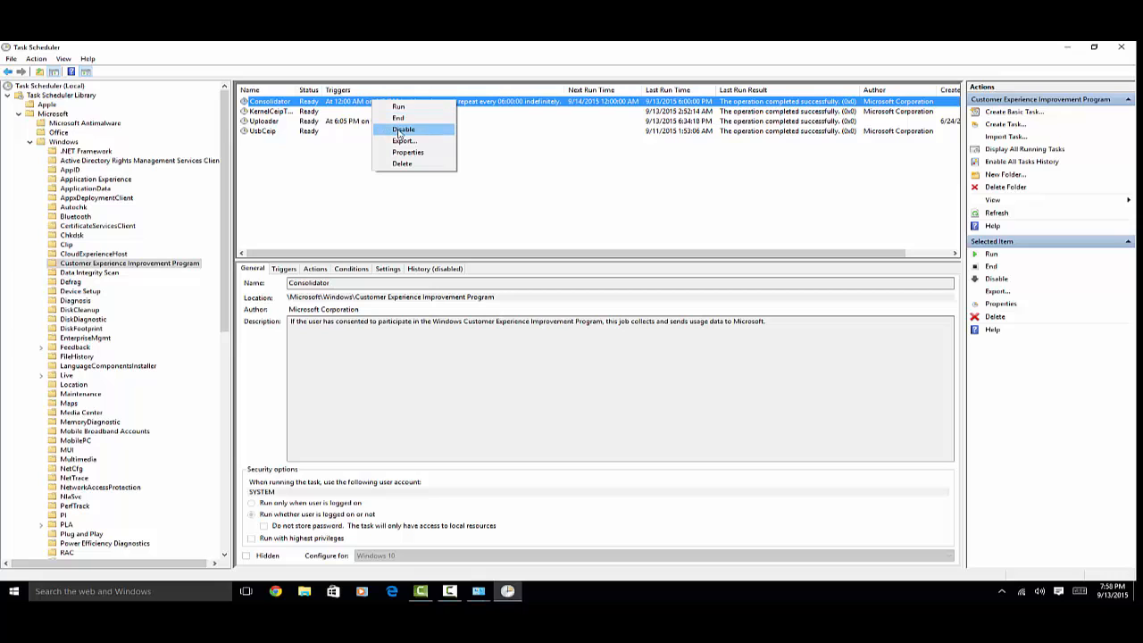
Step: Disable the Consolidator, KernelCeipTask, Uploader and UsbCeip tasks
left_click(404, 129)
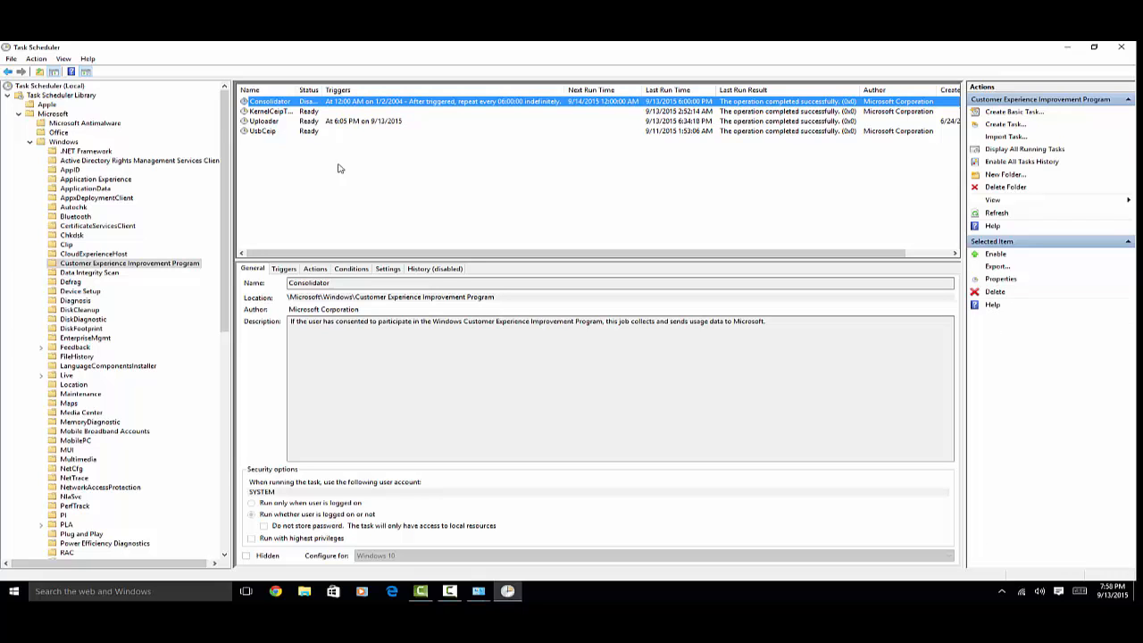
left_click(268, 111)
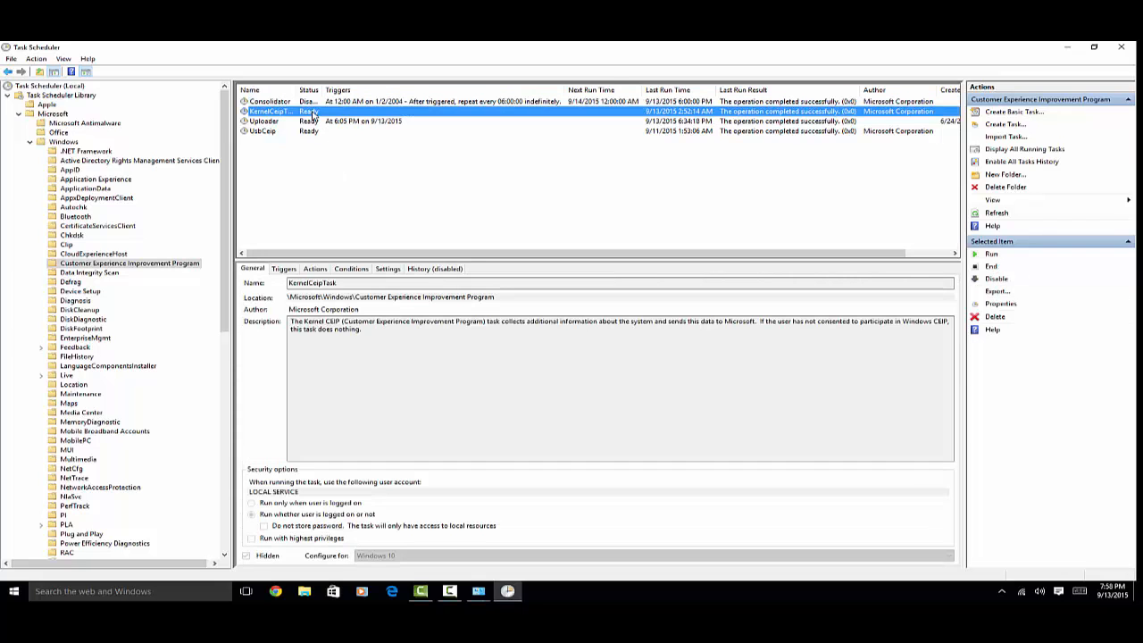
right_click(268, 111)
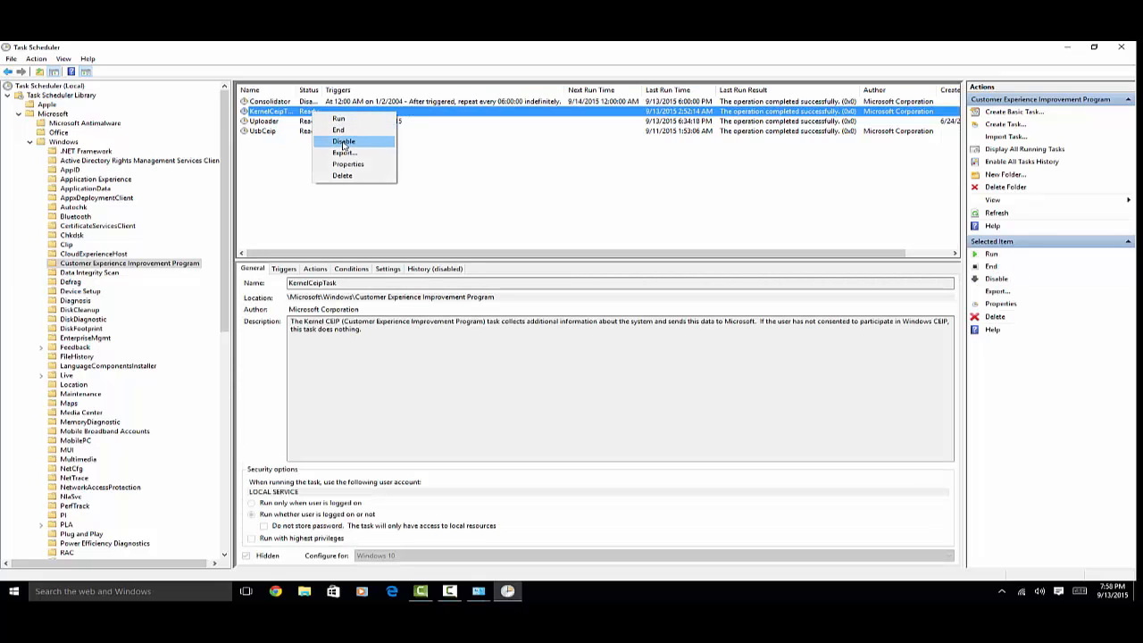
right_click(264, 122)
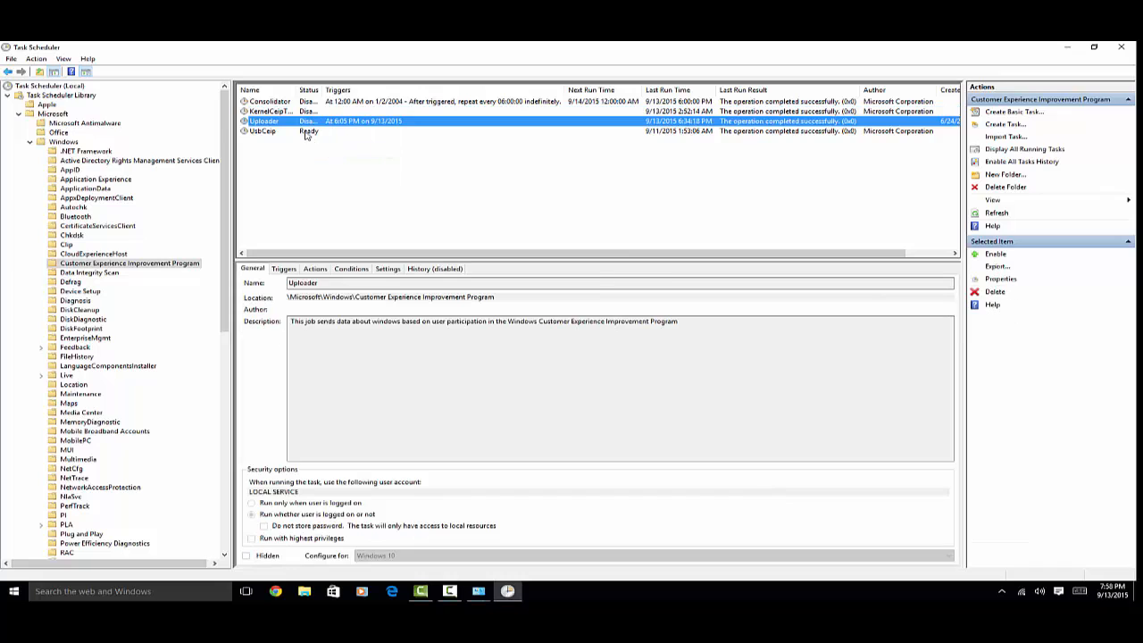
left_click(262, 132)
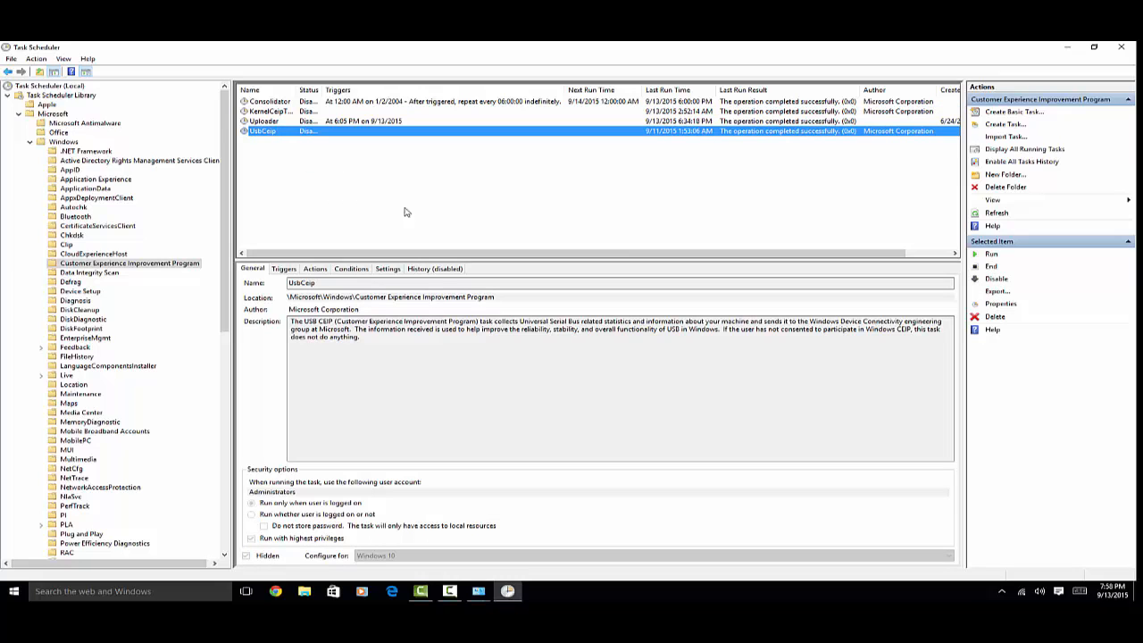
left_click(996, 279)
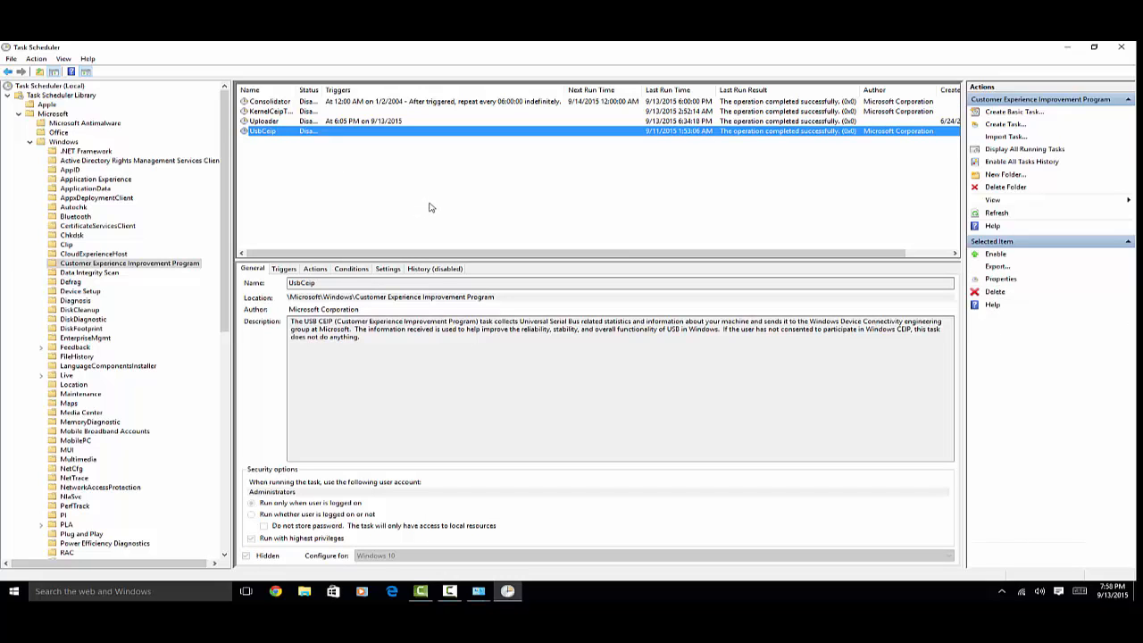
mouse_move(416, 187)
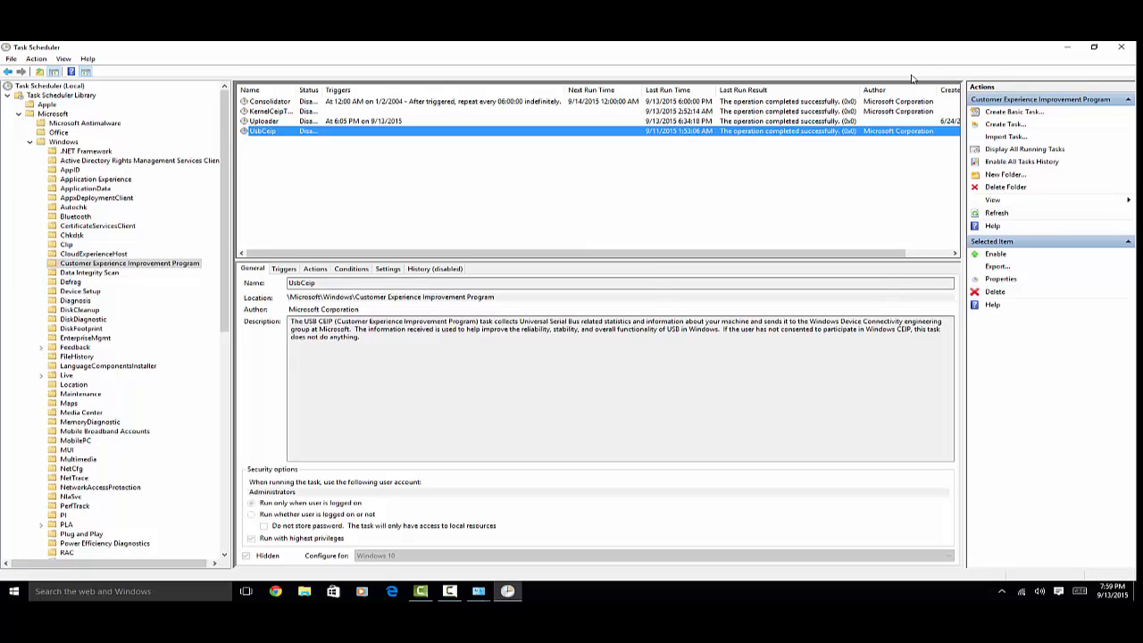
mouse_move(907, 74)
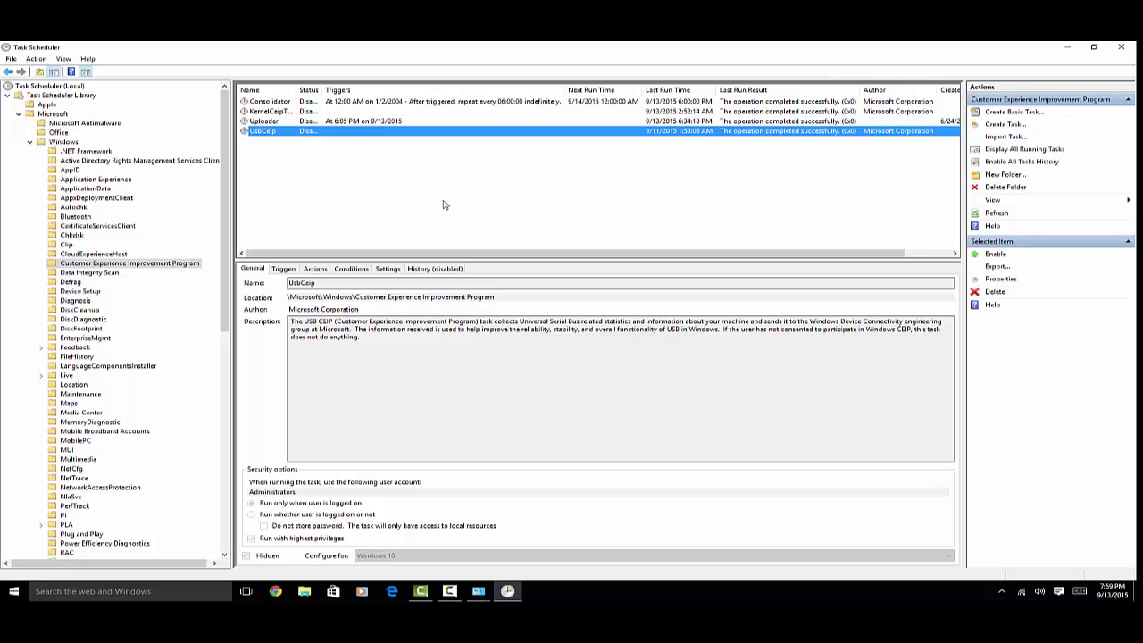
mouse_move(1122, 46)
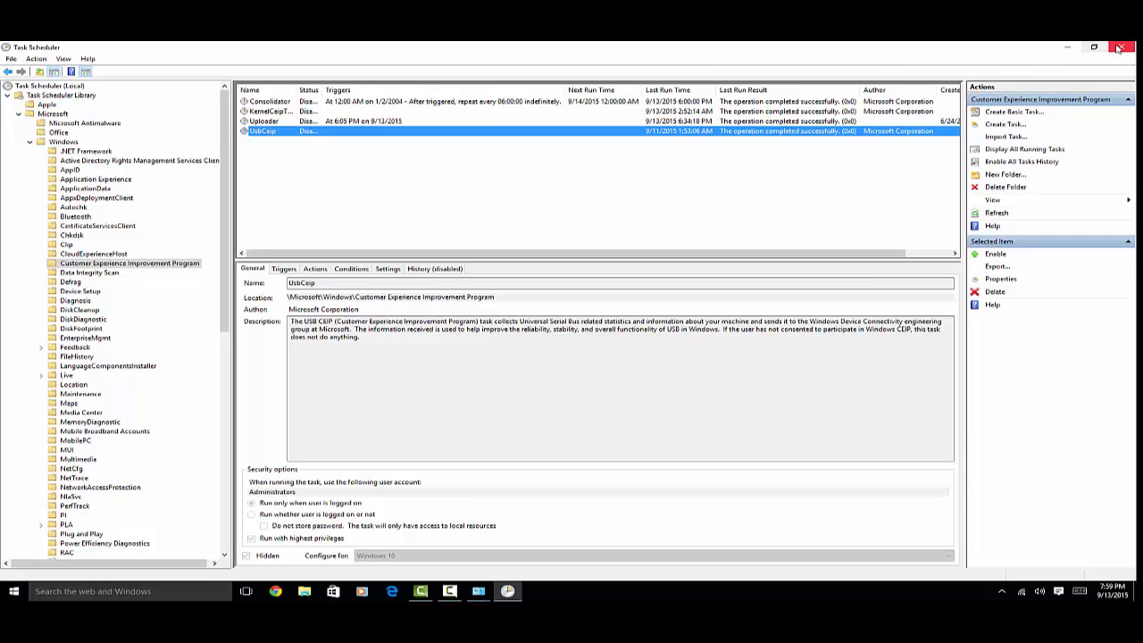
Step: Close Task Scheduler and Control Panel, returning to the desktop
left_click(1121, 46)
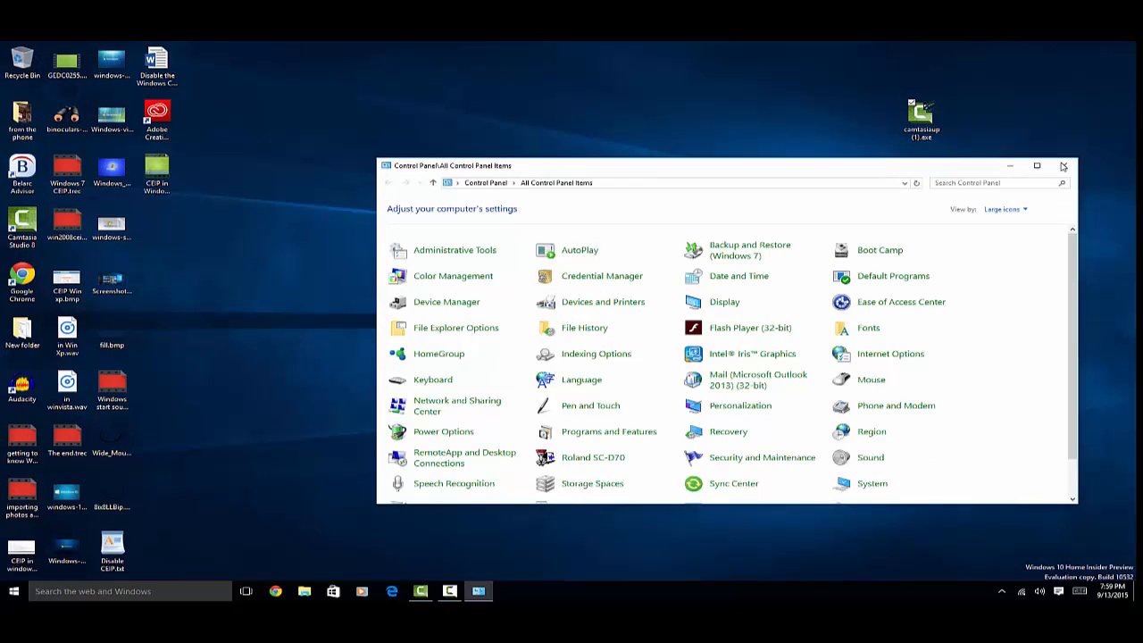
left_click(1063, 166)
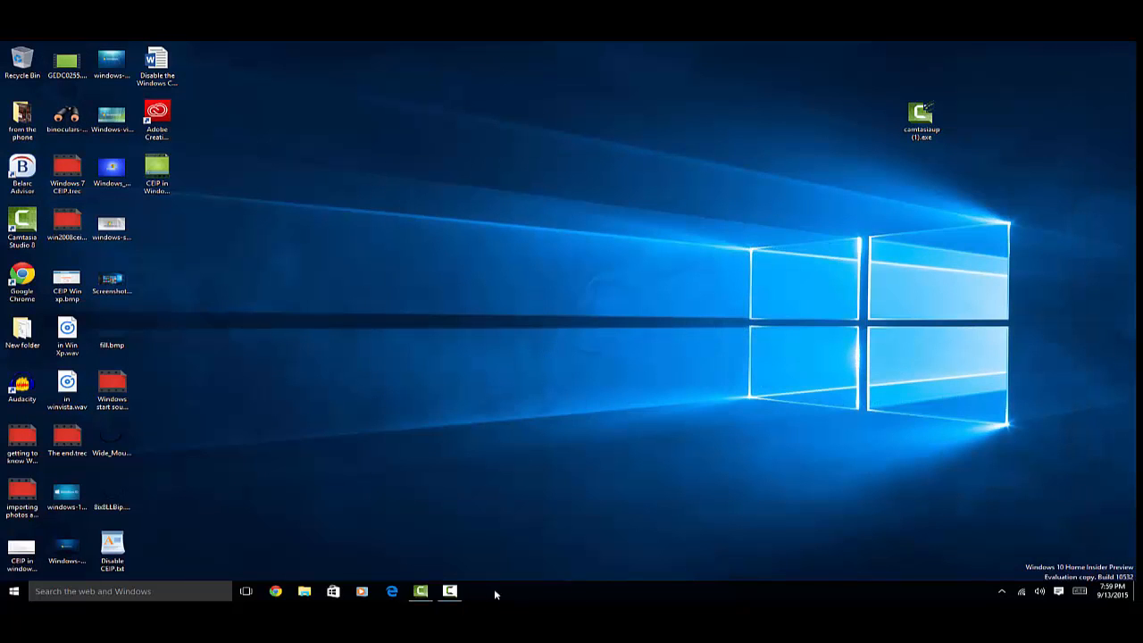
mouse_move(419, 591)
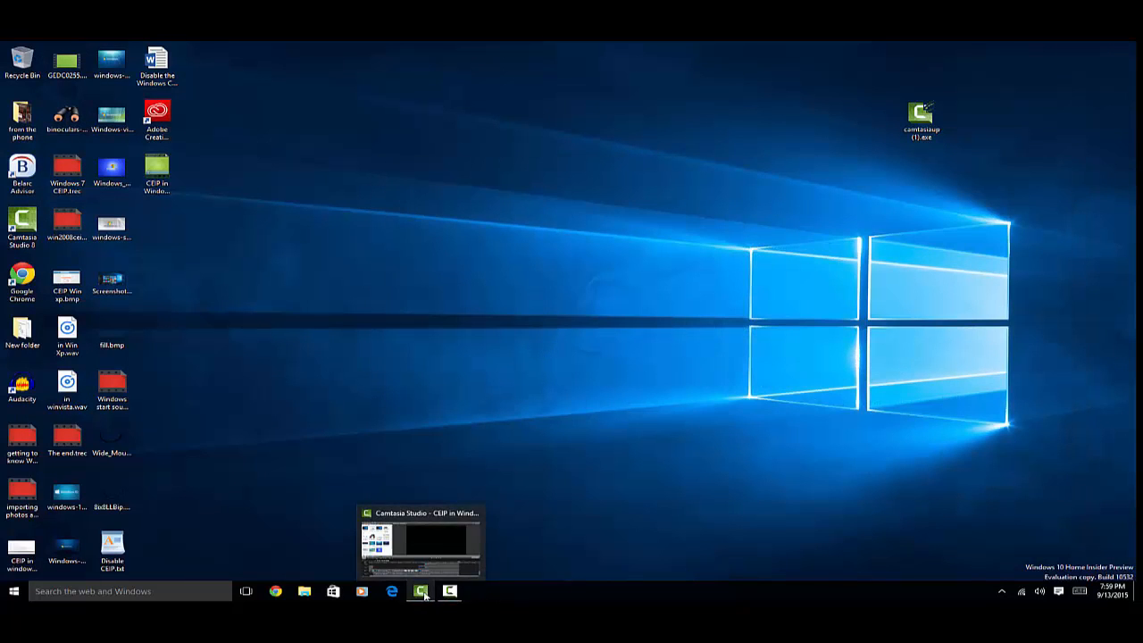
mouse_move(562, 584)
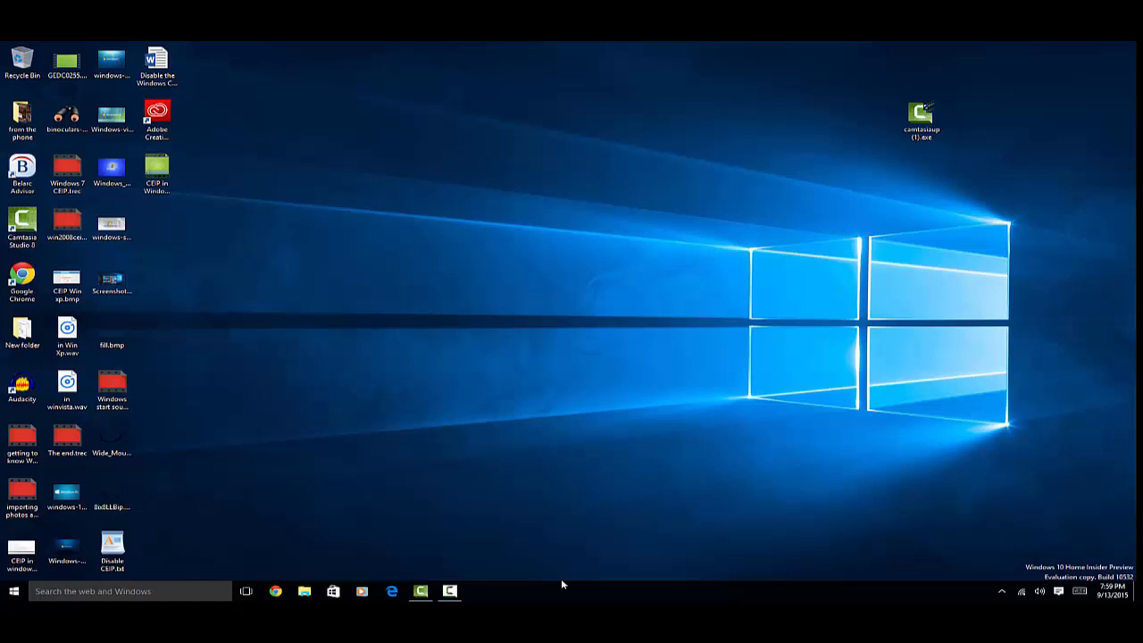
mouse_move(538, 583)
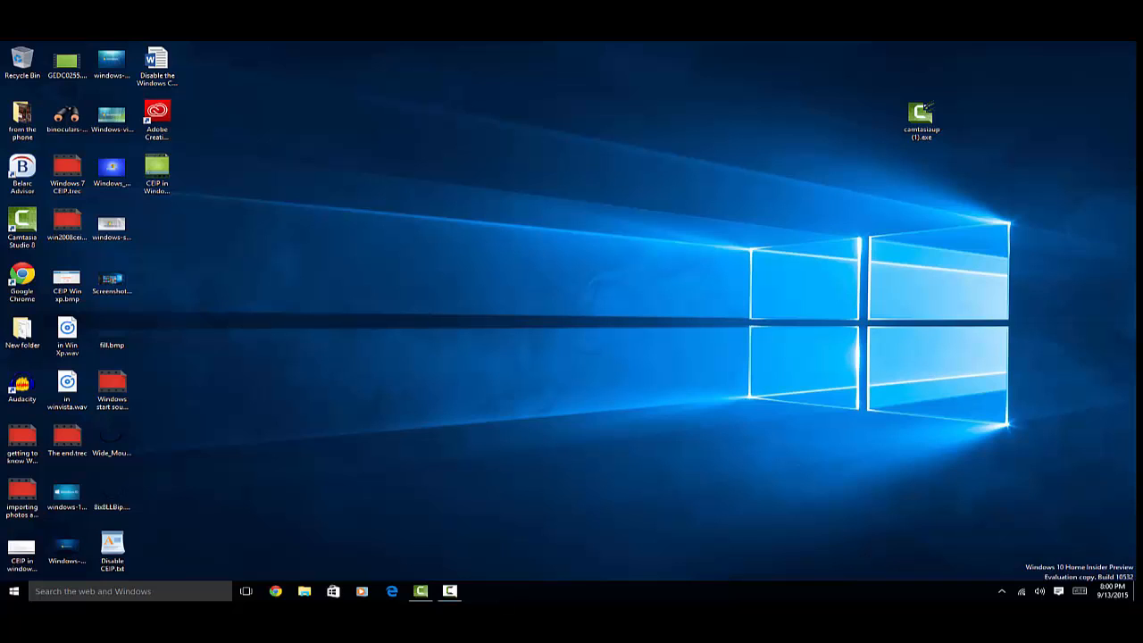
mouse_move(437, 577)
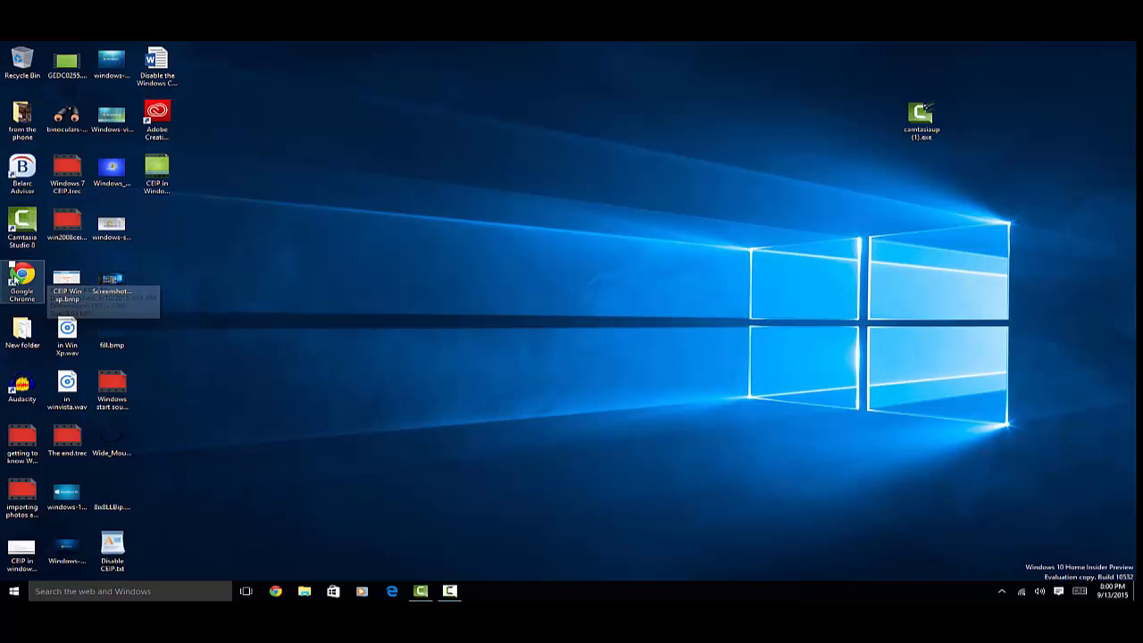
mouse_move(398, 431)
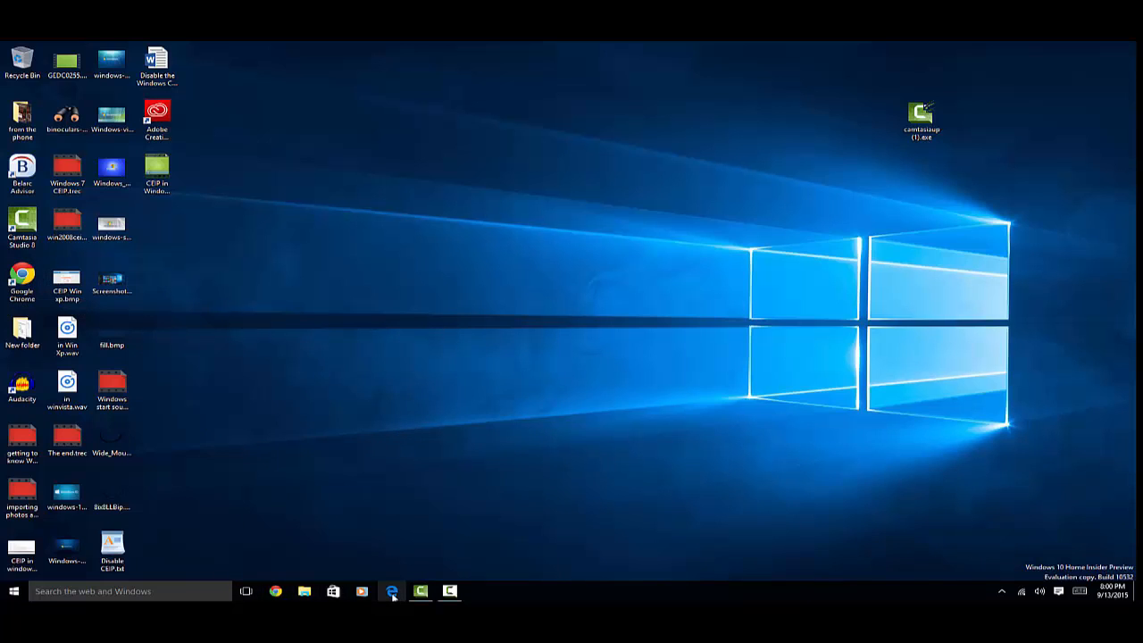
mouse_move(411, 457)
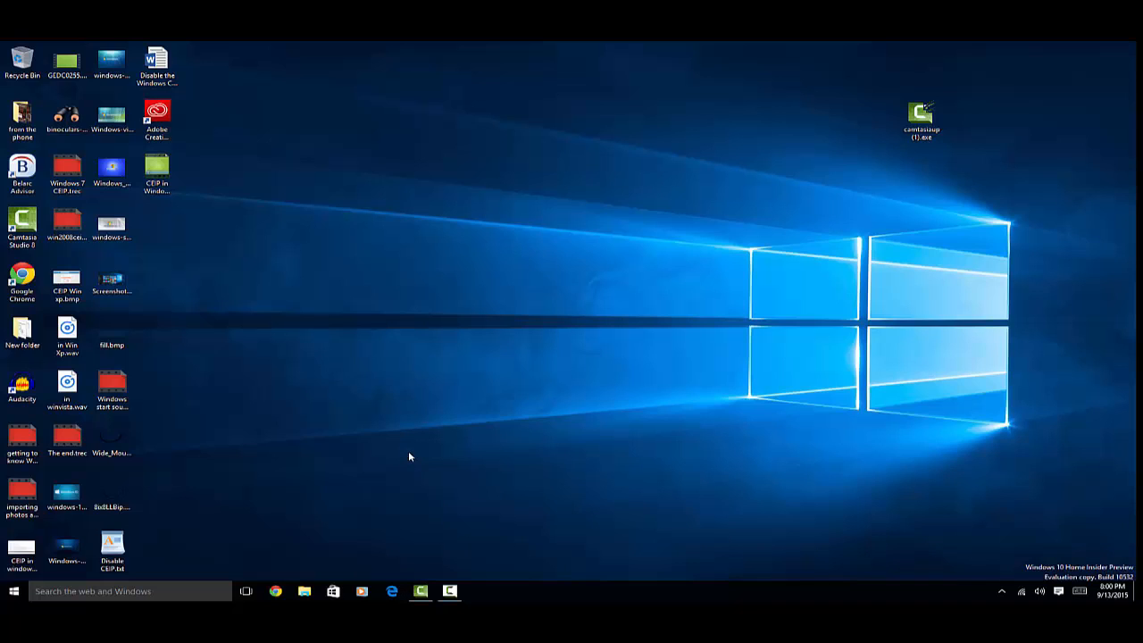
left_click(68, 437)
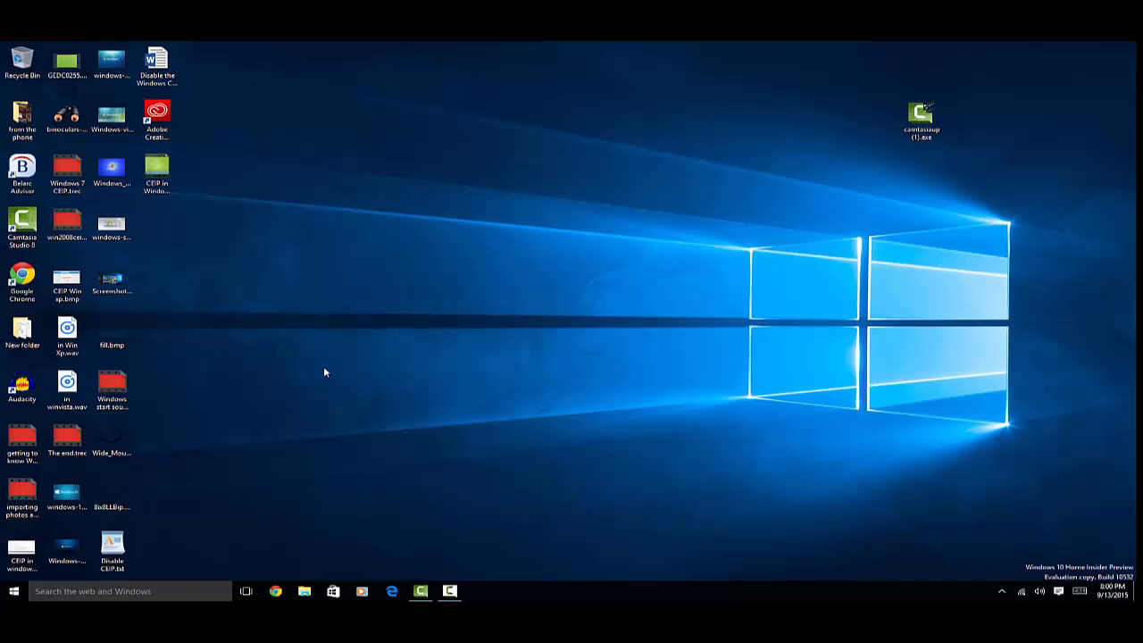
mouse_move(696, 532)
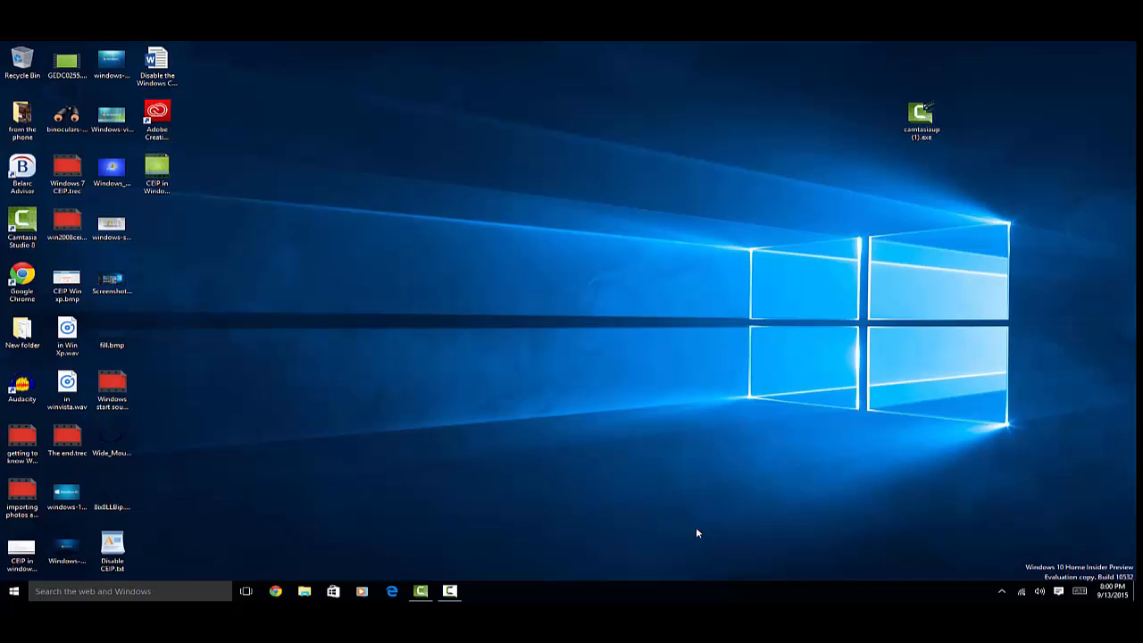
mouse_move(693, 526)
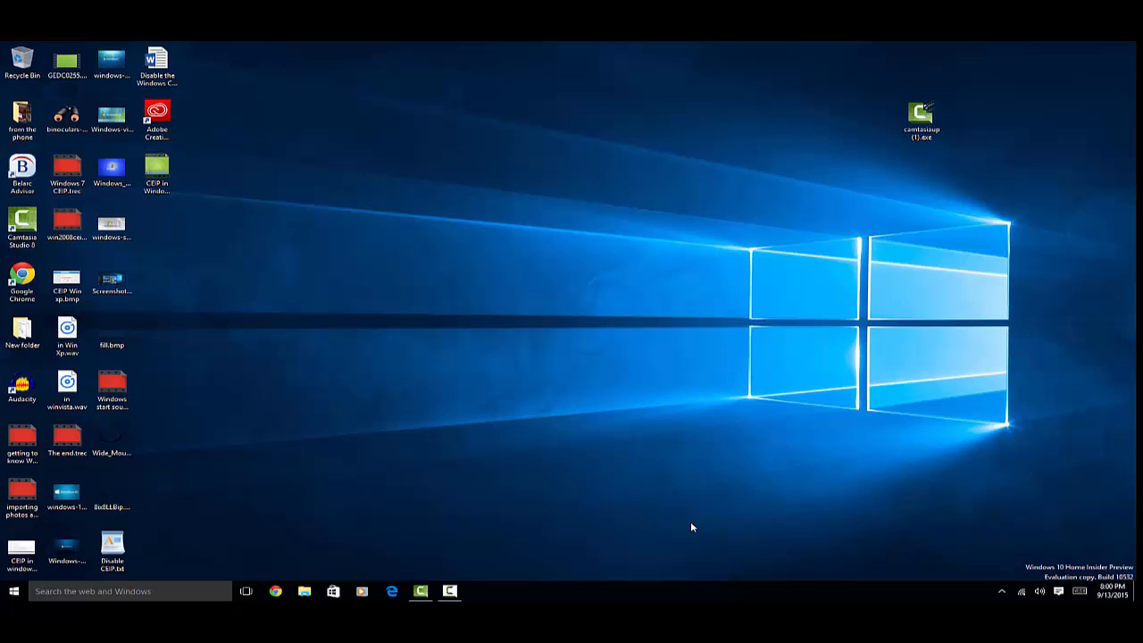
mouse_move(676, 525)
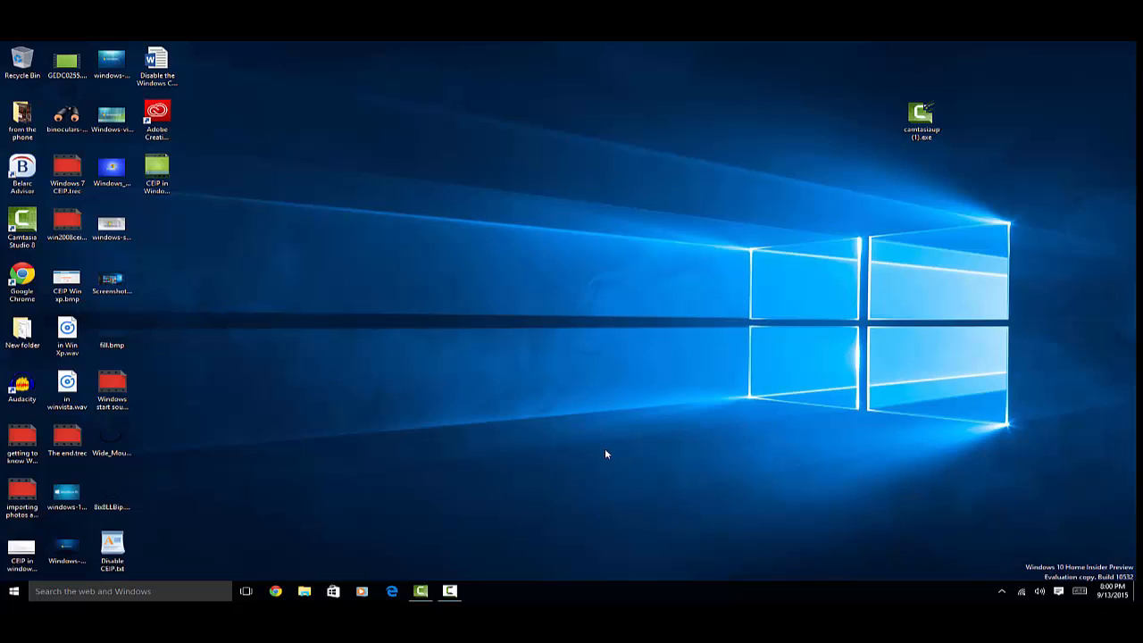
mouse_move(602, 464)
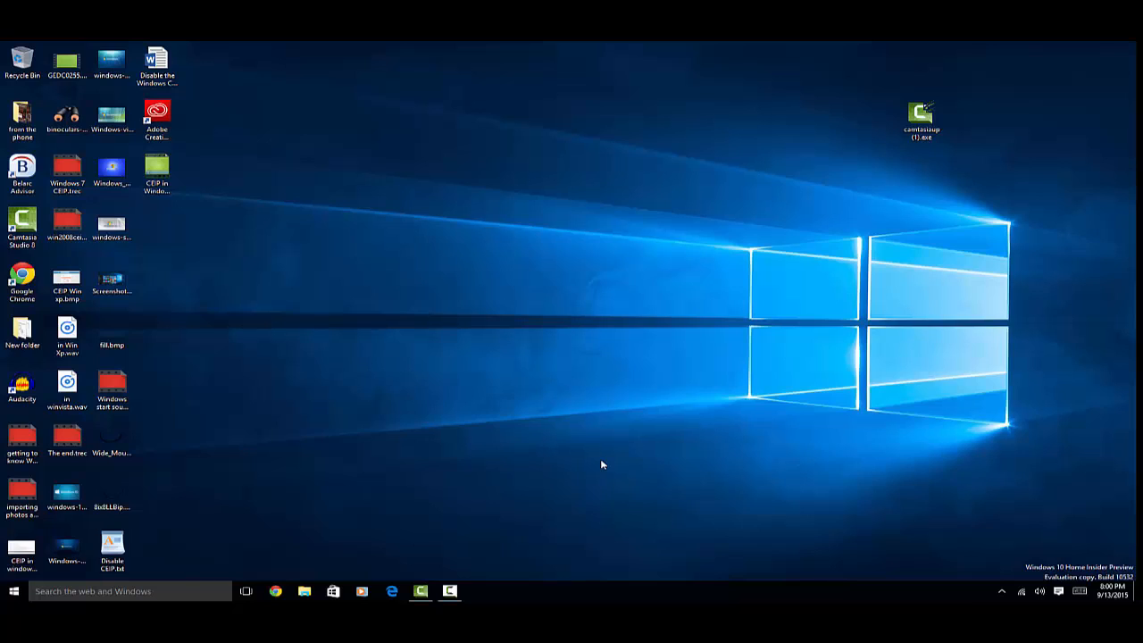